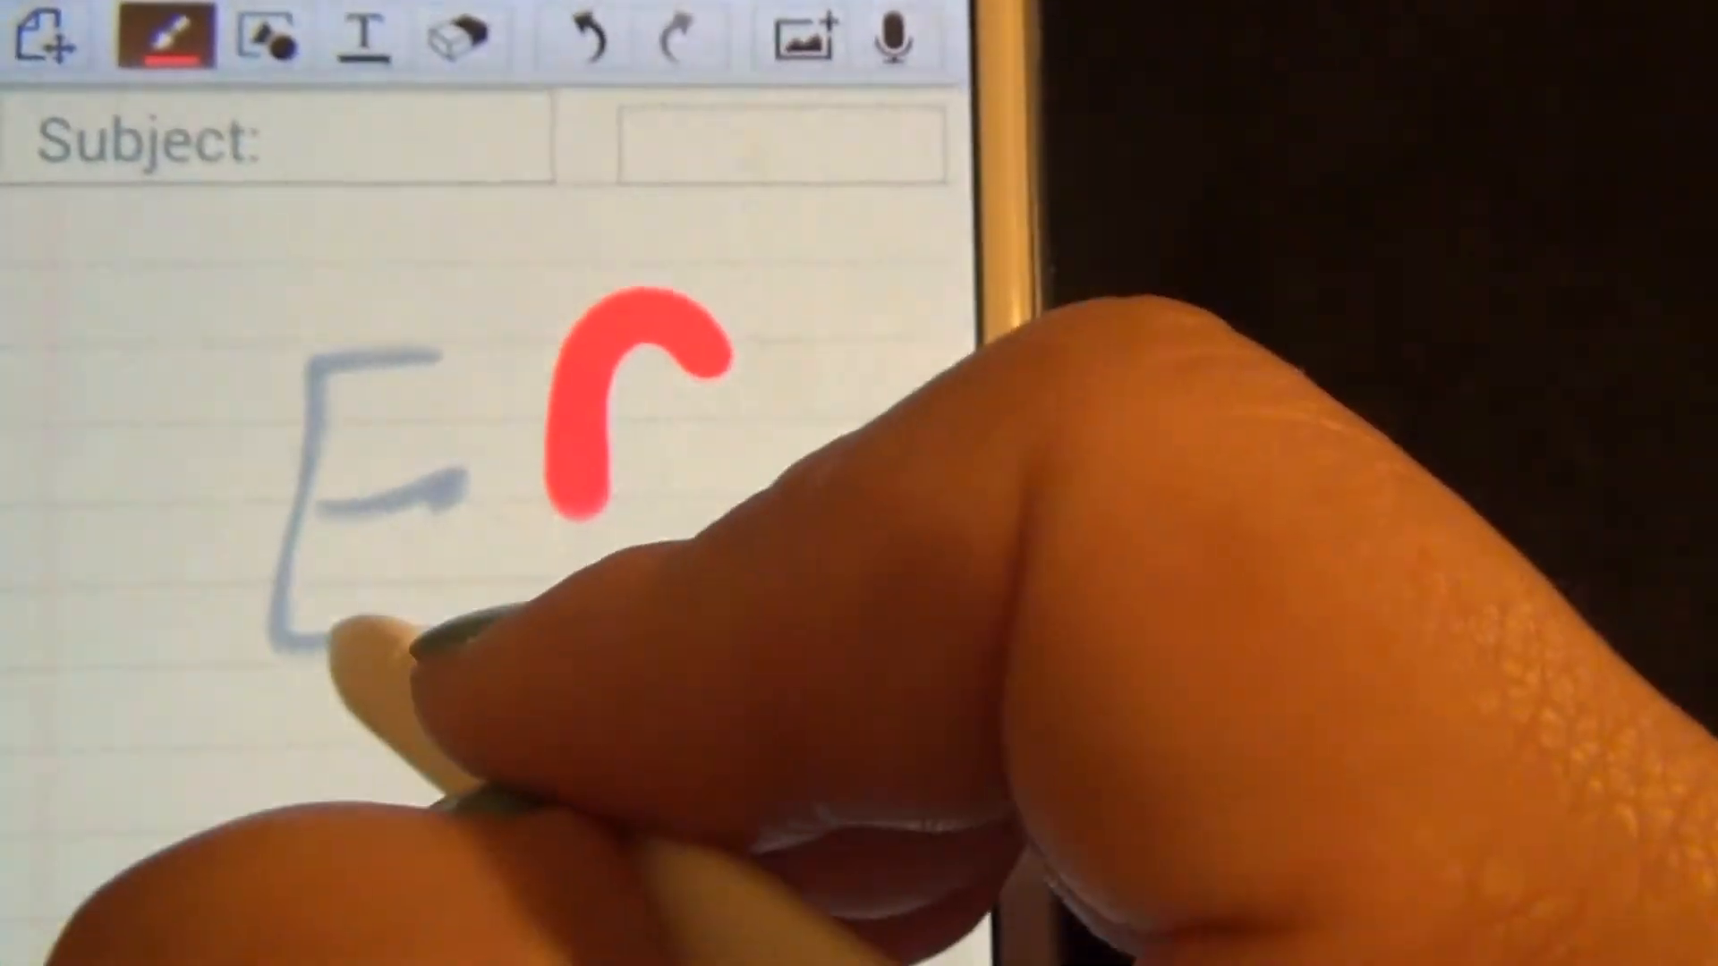
Switch from pen strokes to the Text tool for typed input.
{"action": "left_click", "coordinate": [472, 58]}
{"action": "type", "text": "The"}
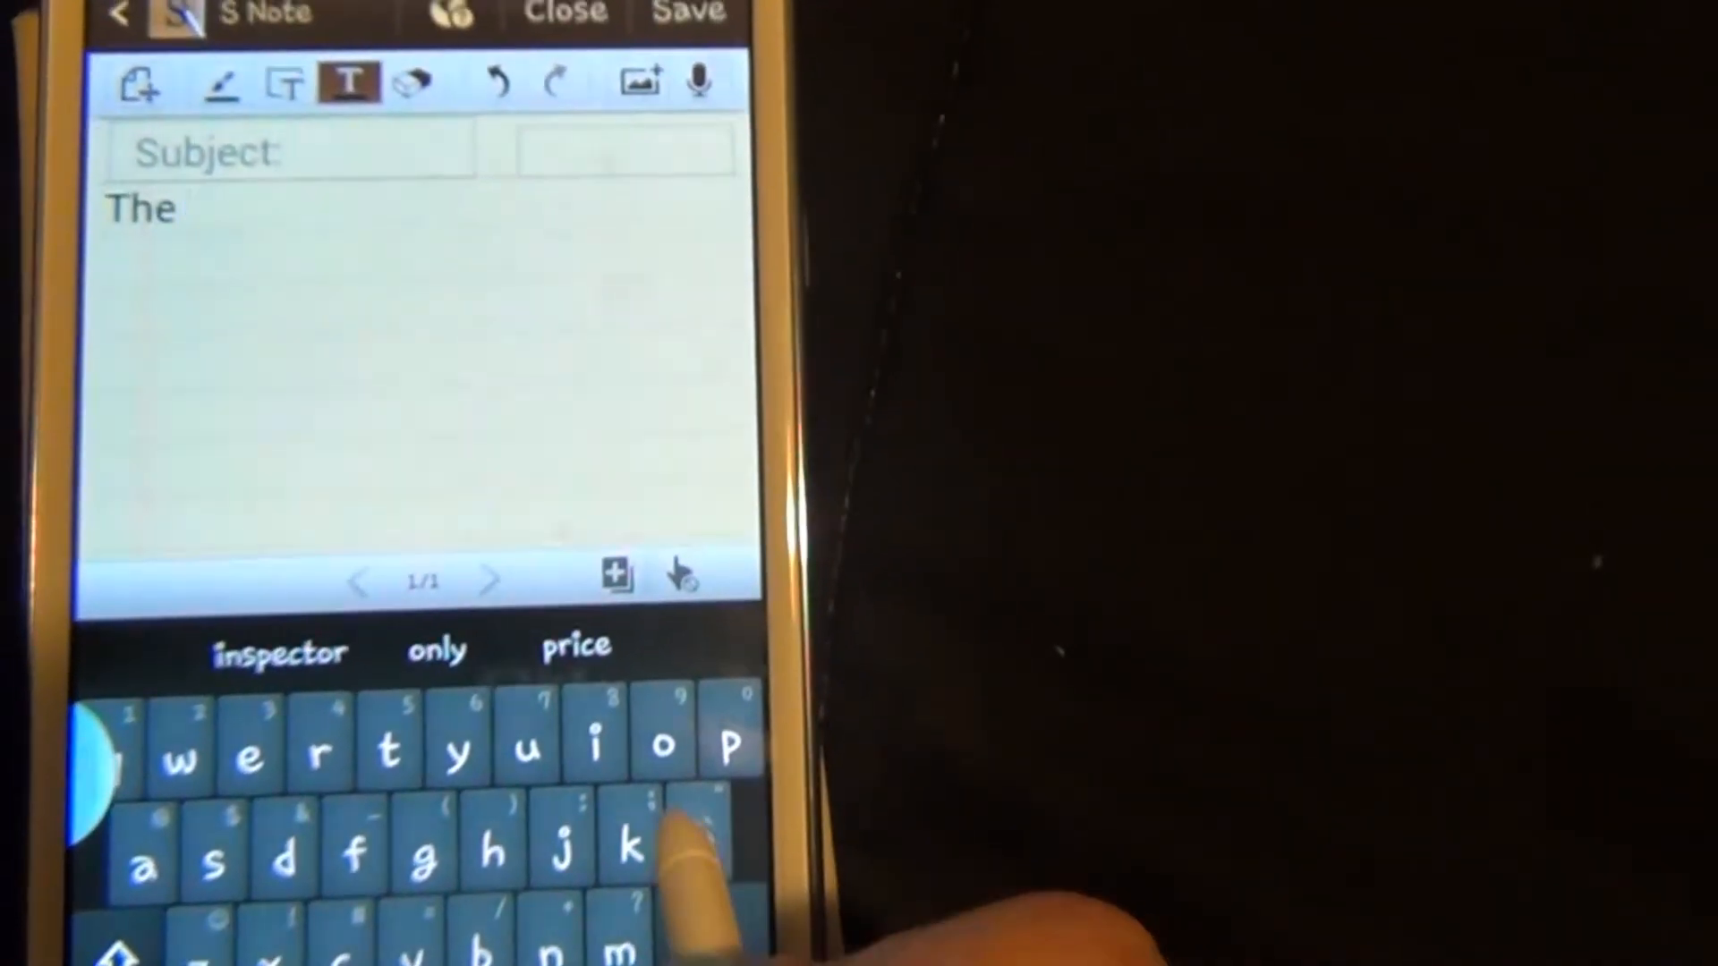
Enter the trial words 'little red' and browse the Style and List text settings.
{"action": "type", "text": "little"}
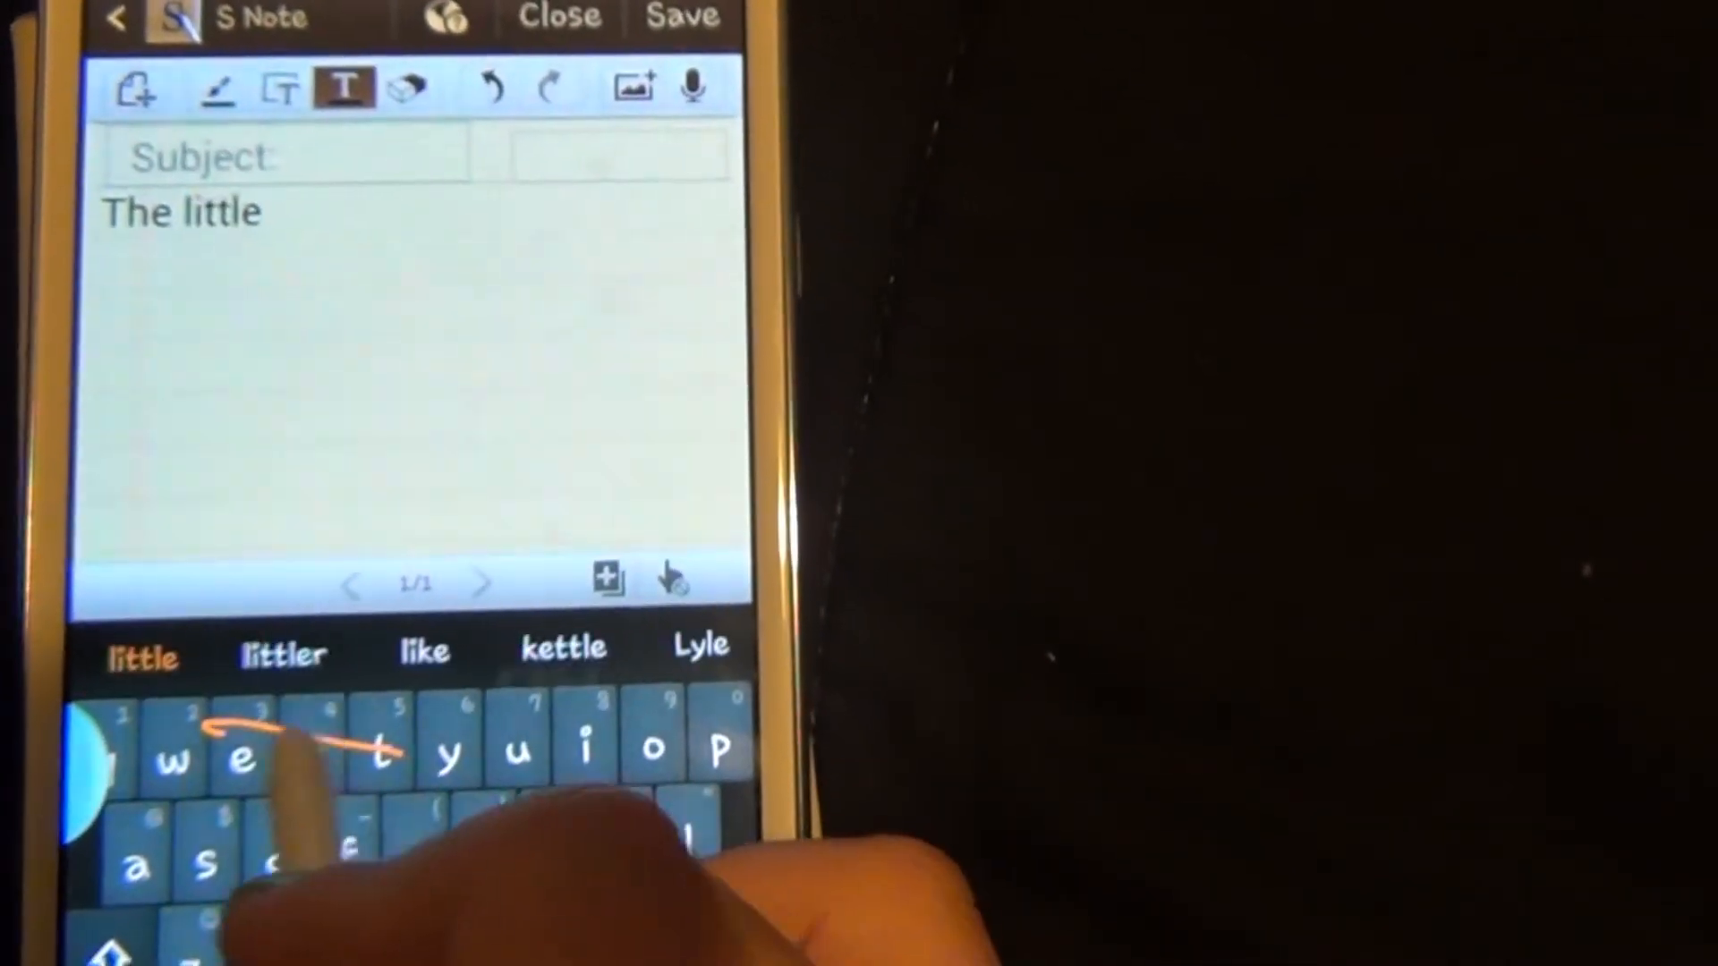
{"action": "type", "text": "red"}
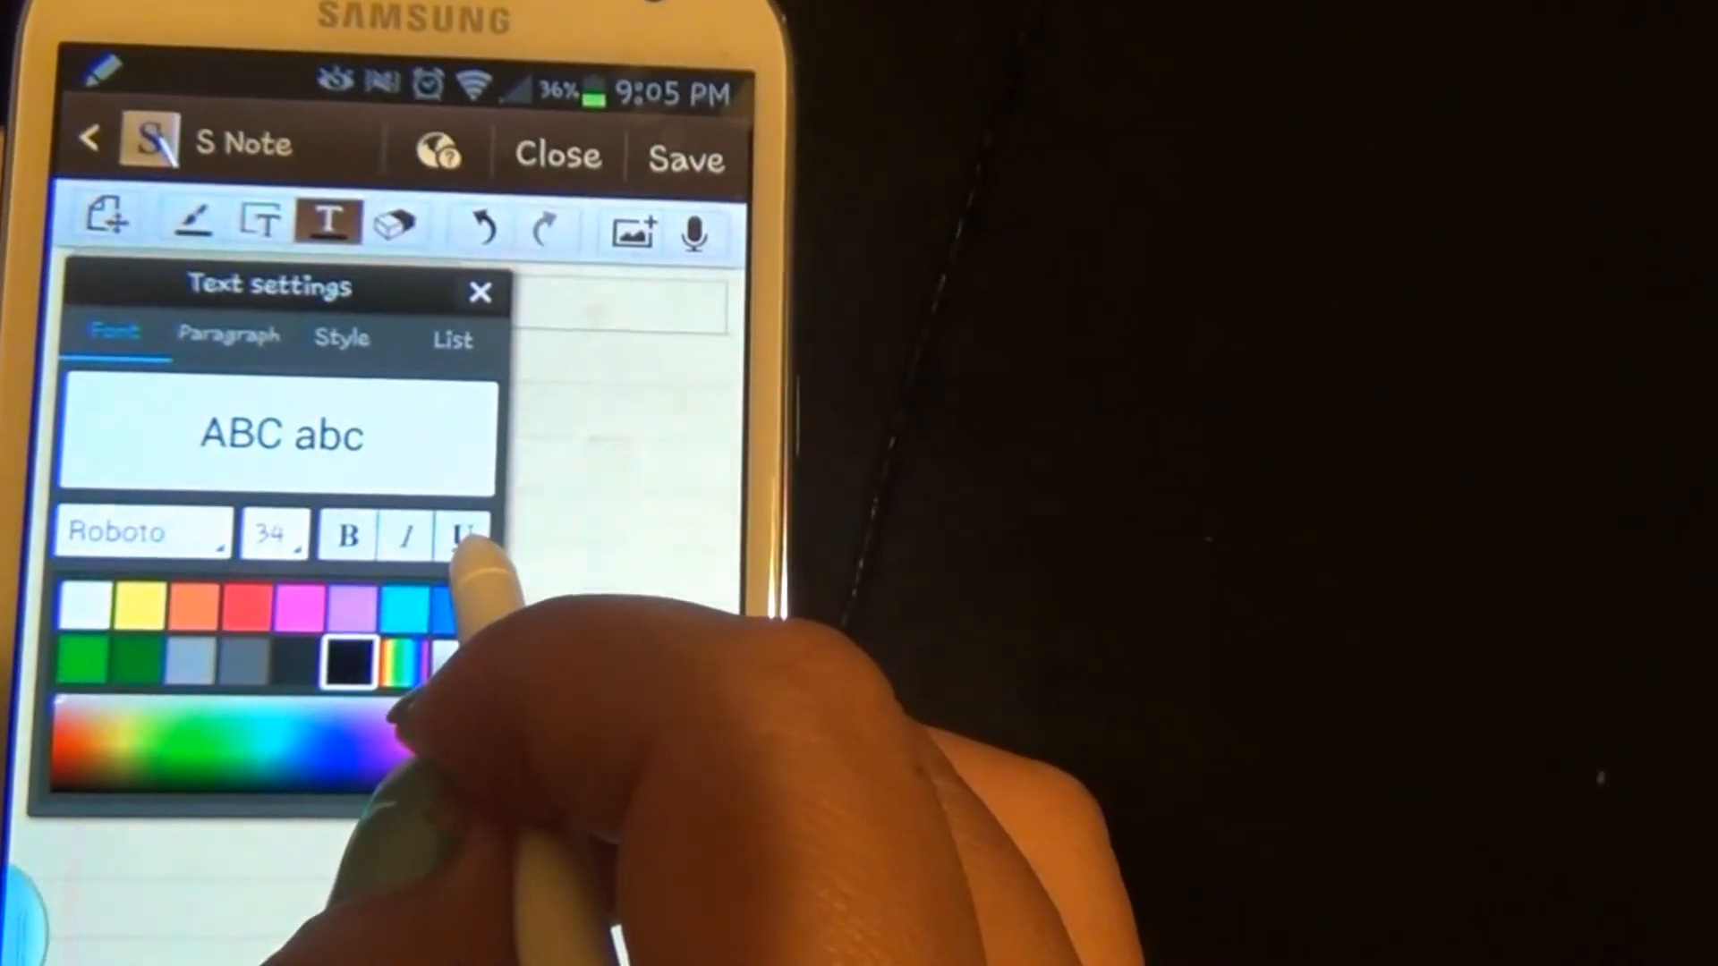
{"action": "left_click", "coordinate": [342, 340]}
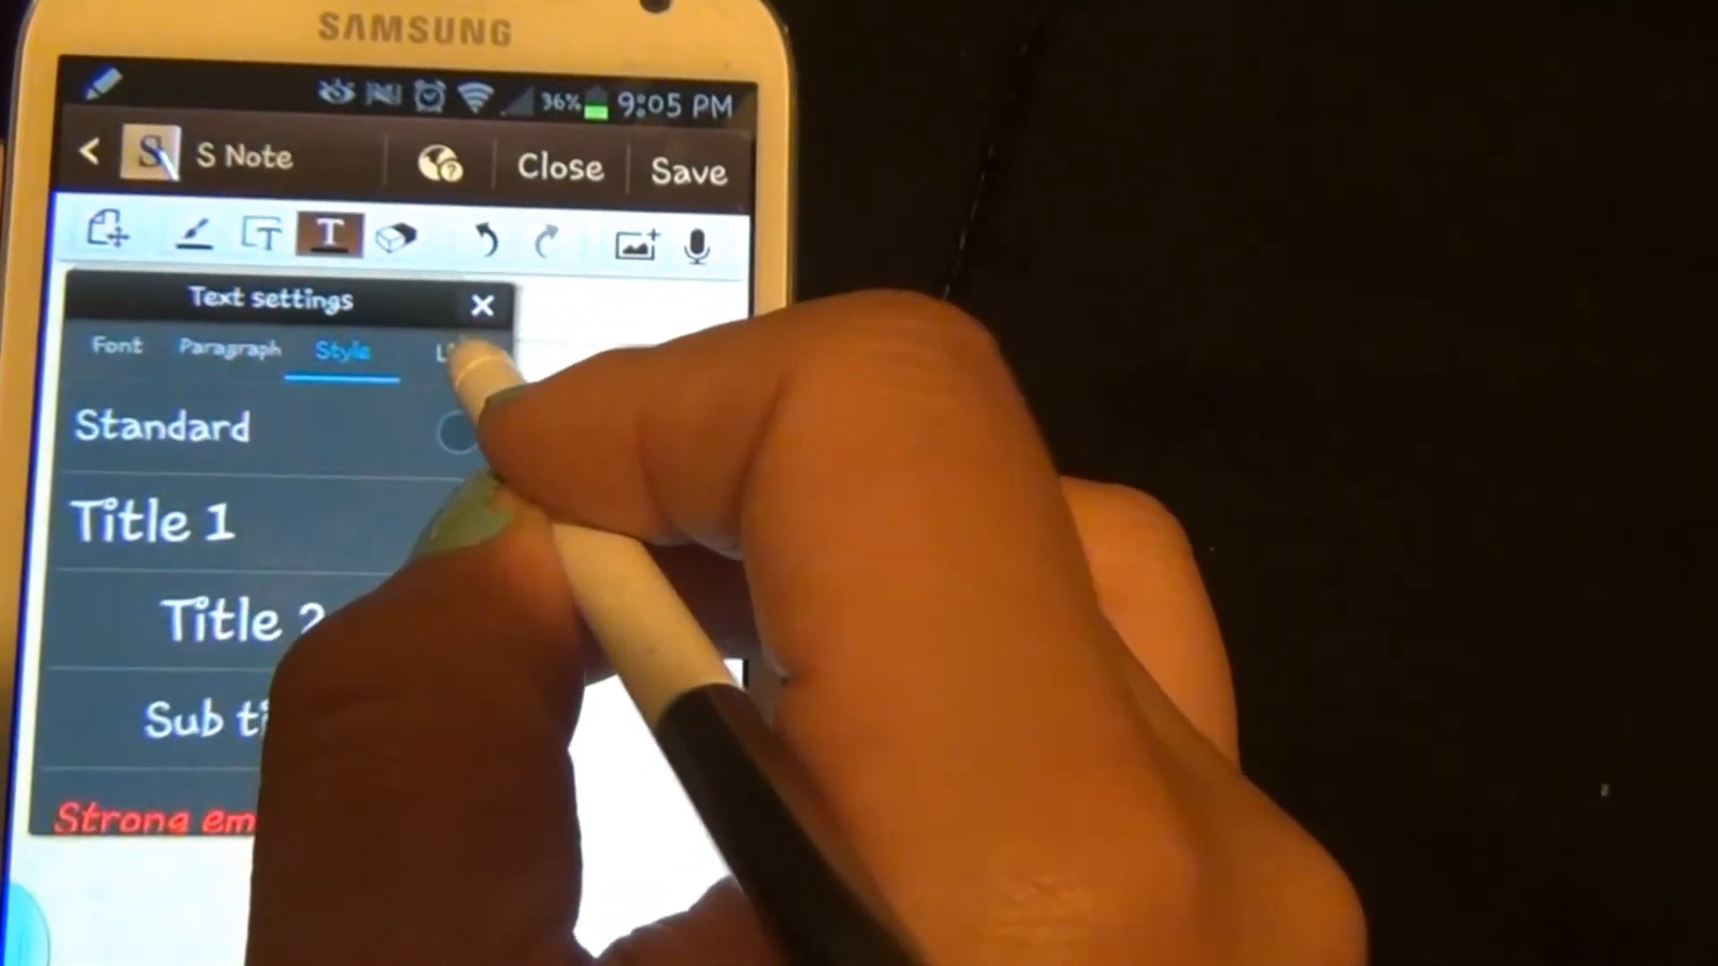
{"action": "left_click", "coordinate": [226, 363]}
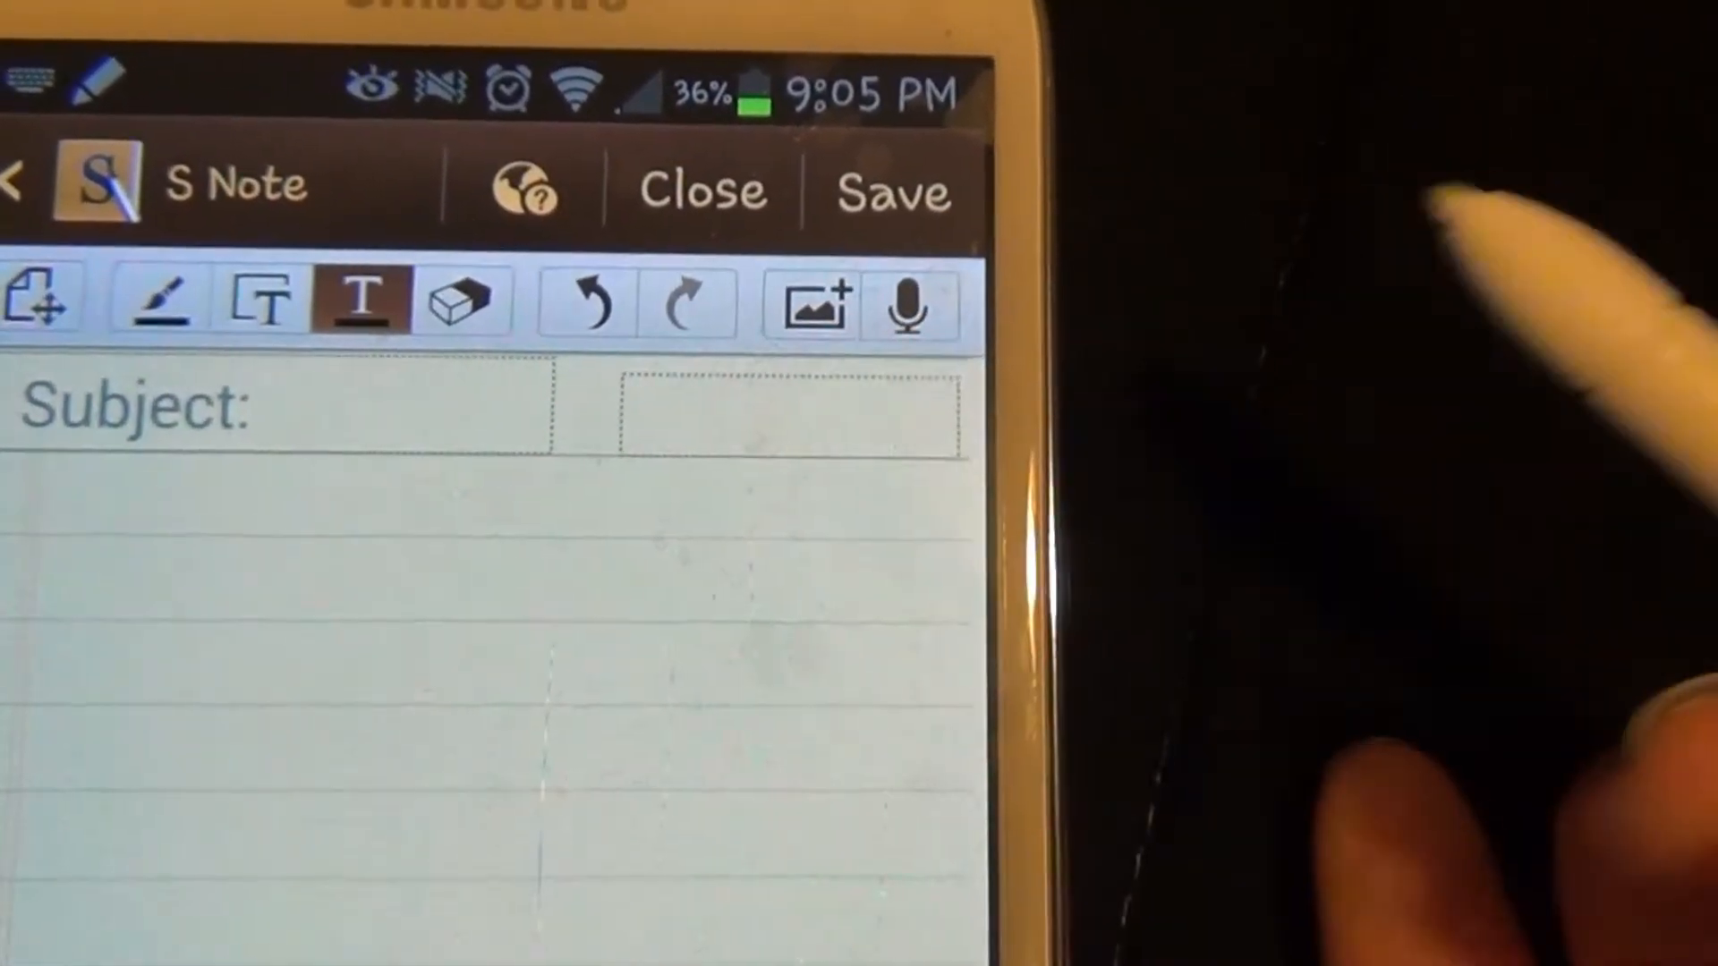
Begin the typed line 'i want a cute small dog' at the top of the page.
{"action": "left_click", "coordinate": [810, 306]}
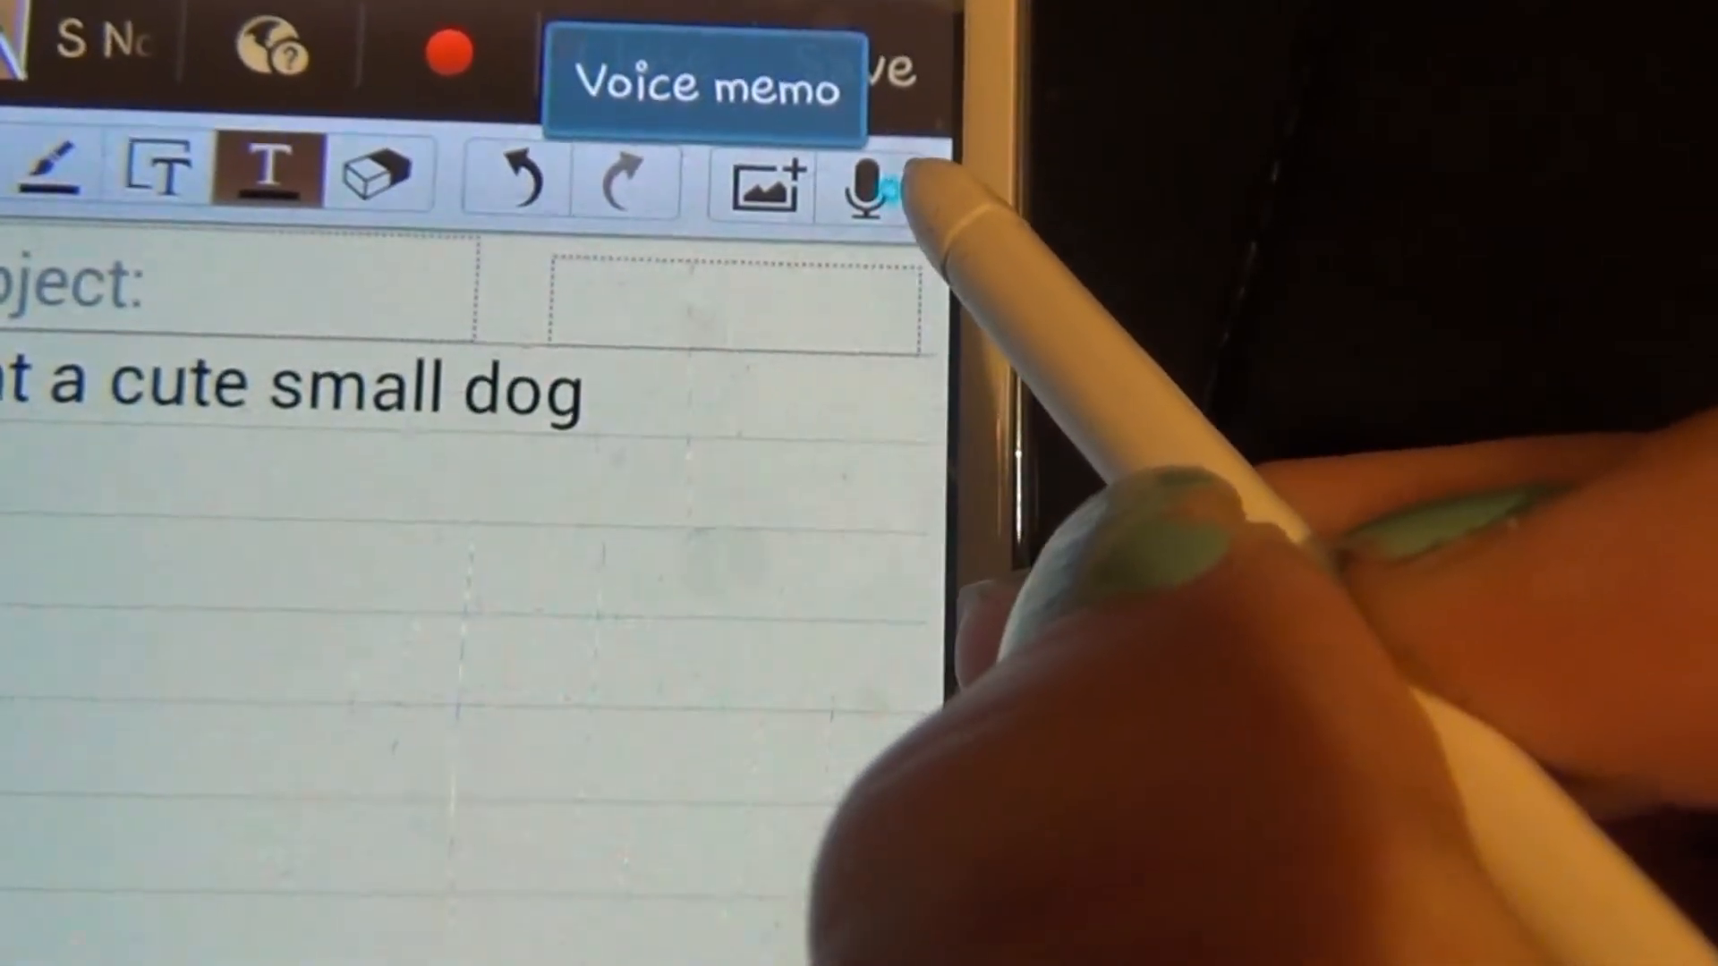
Dismiss Voice memo and save the note as the default Note_20130710_210740.
{"action": "left_click", "coordinate": [871, 184]}
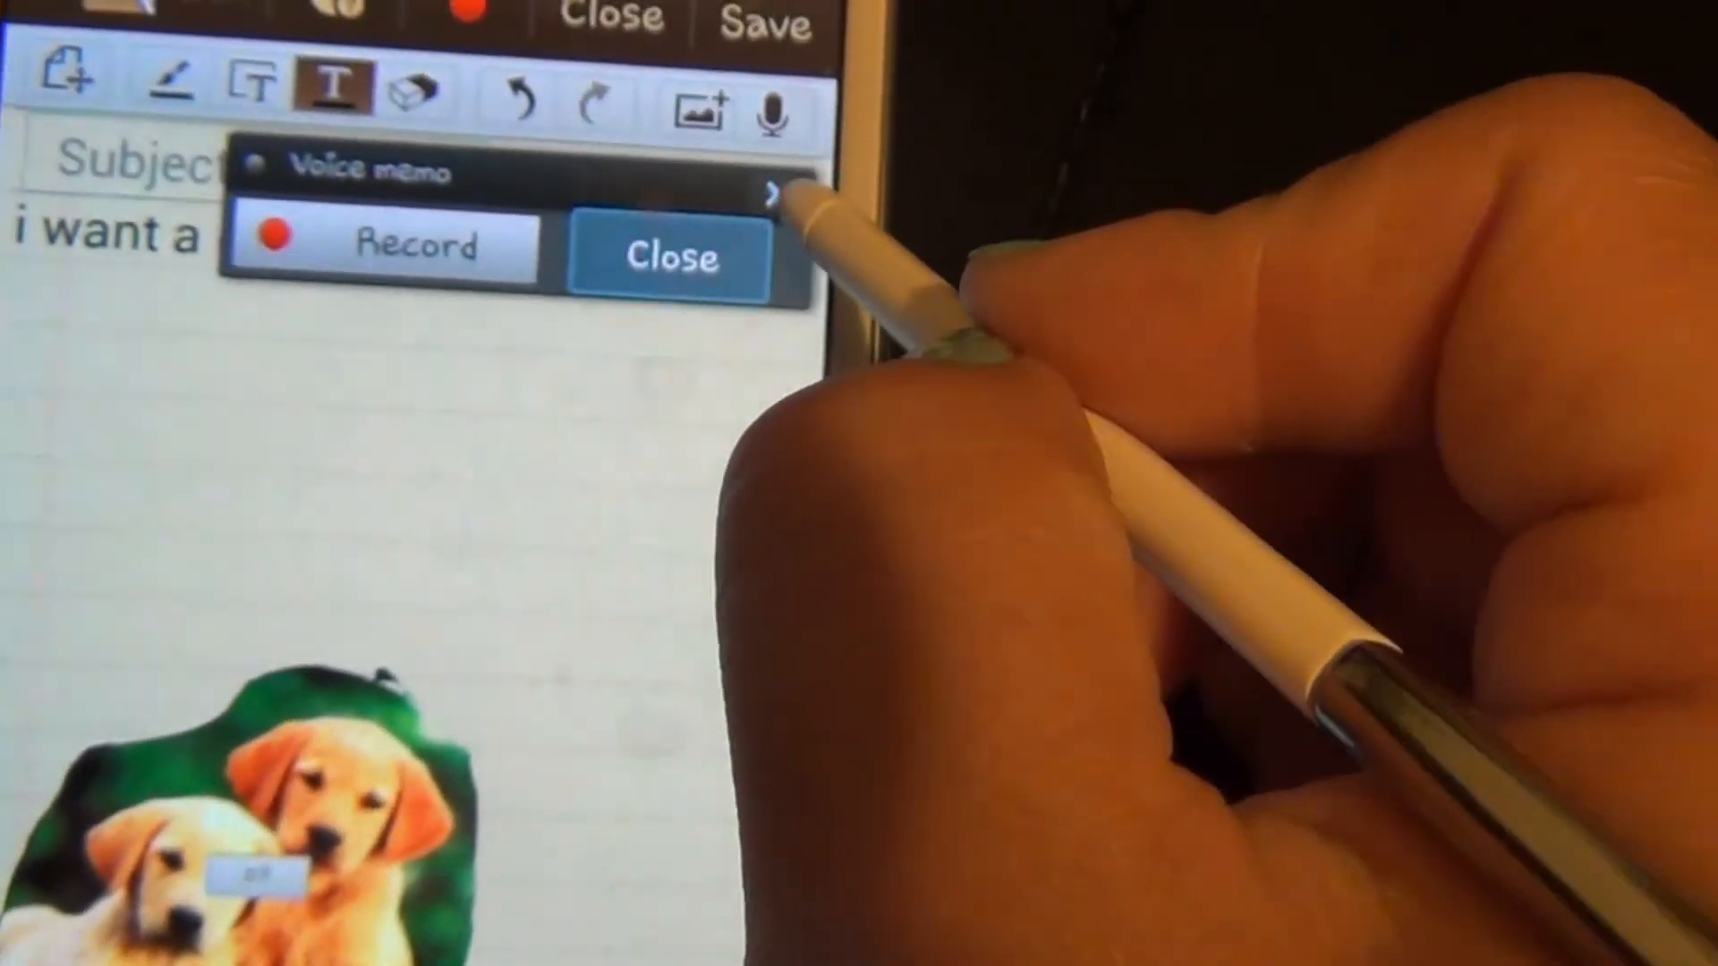
{"action": "left_click", "coordinate": [667, 258]}
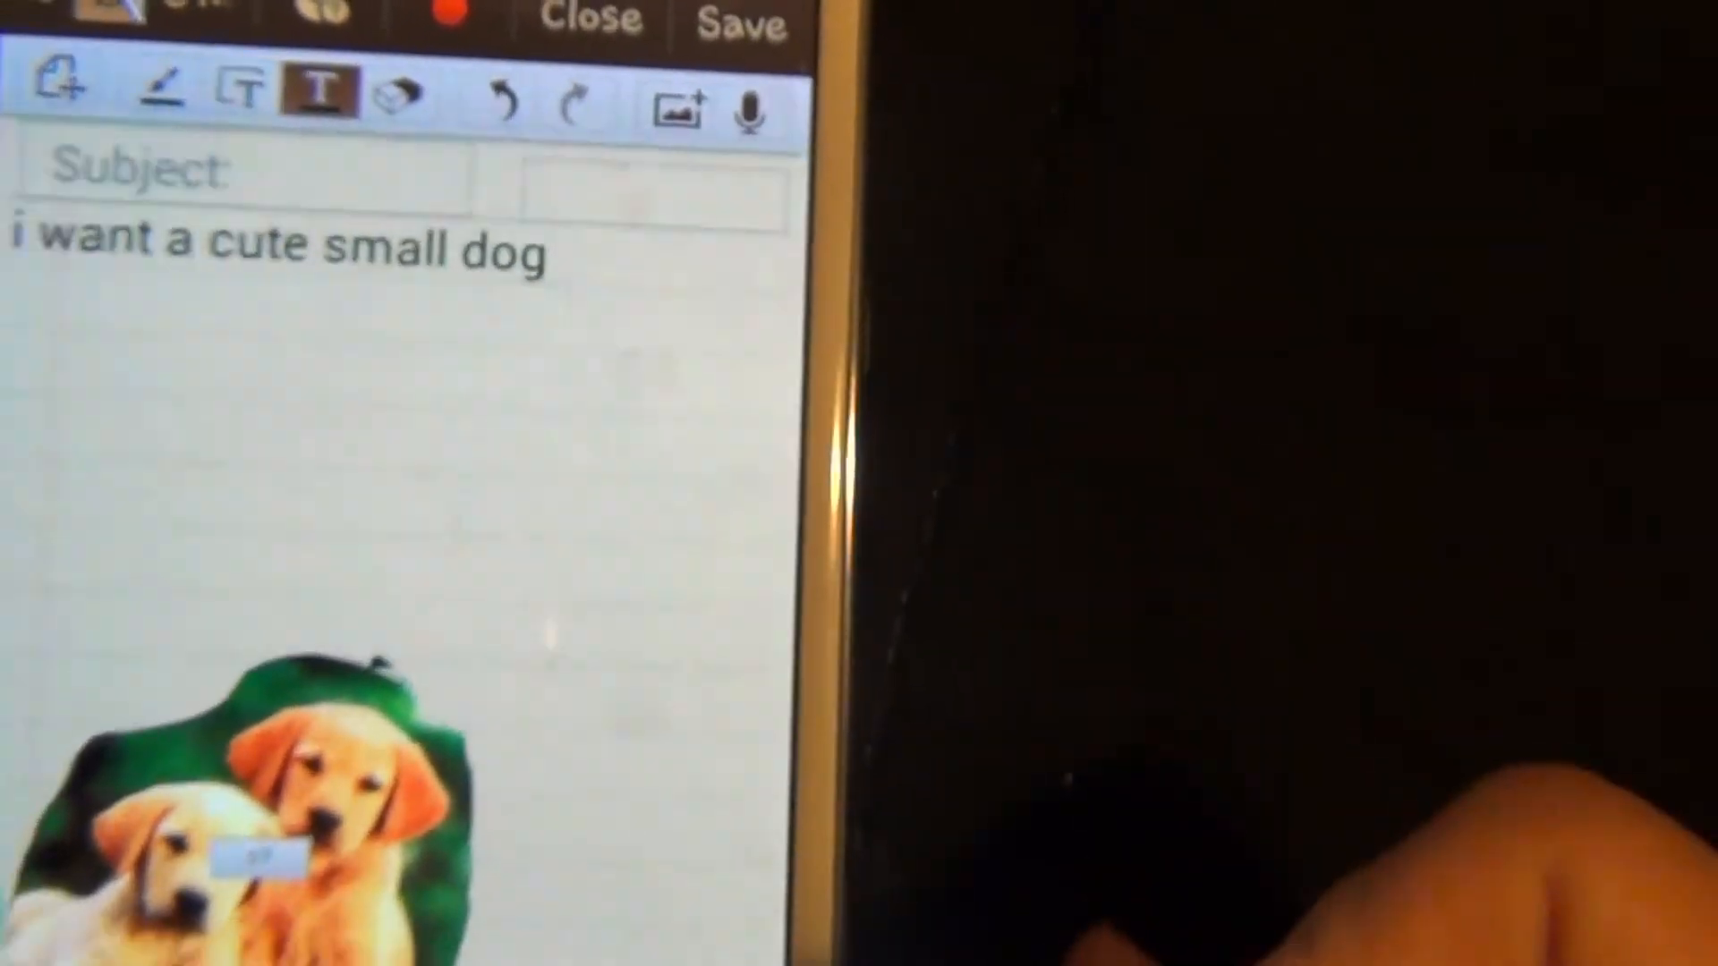
{"action": "left_click", "coordinate": [741, 22]}
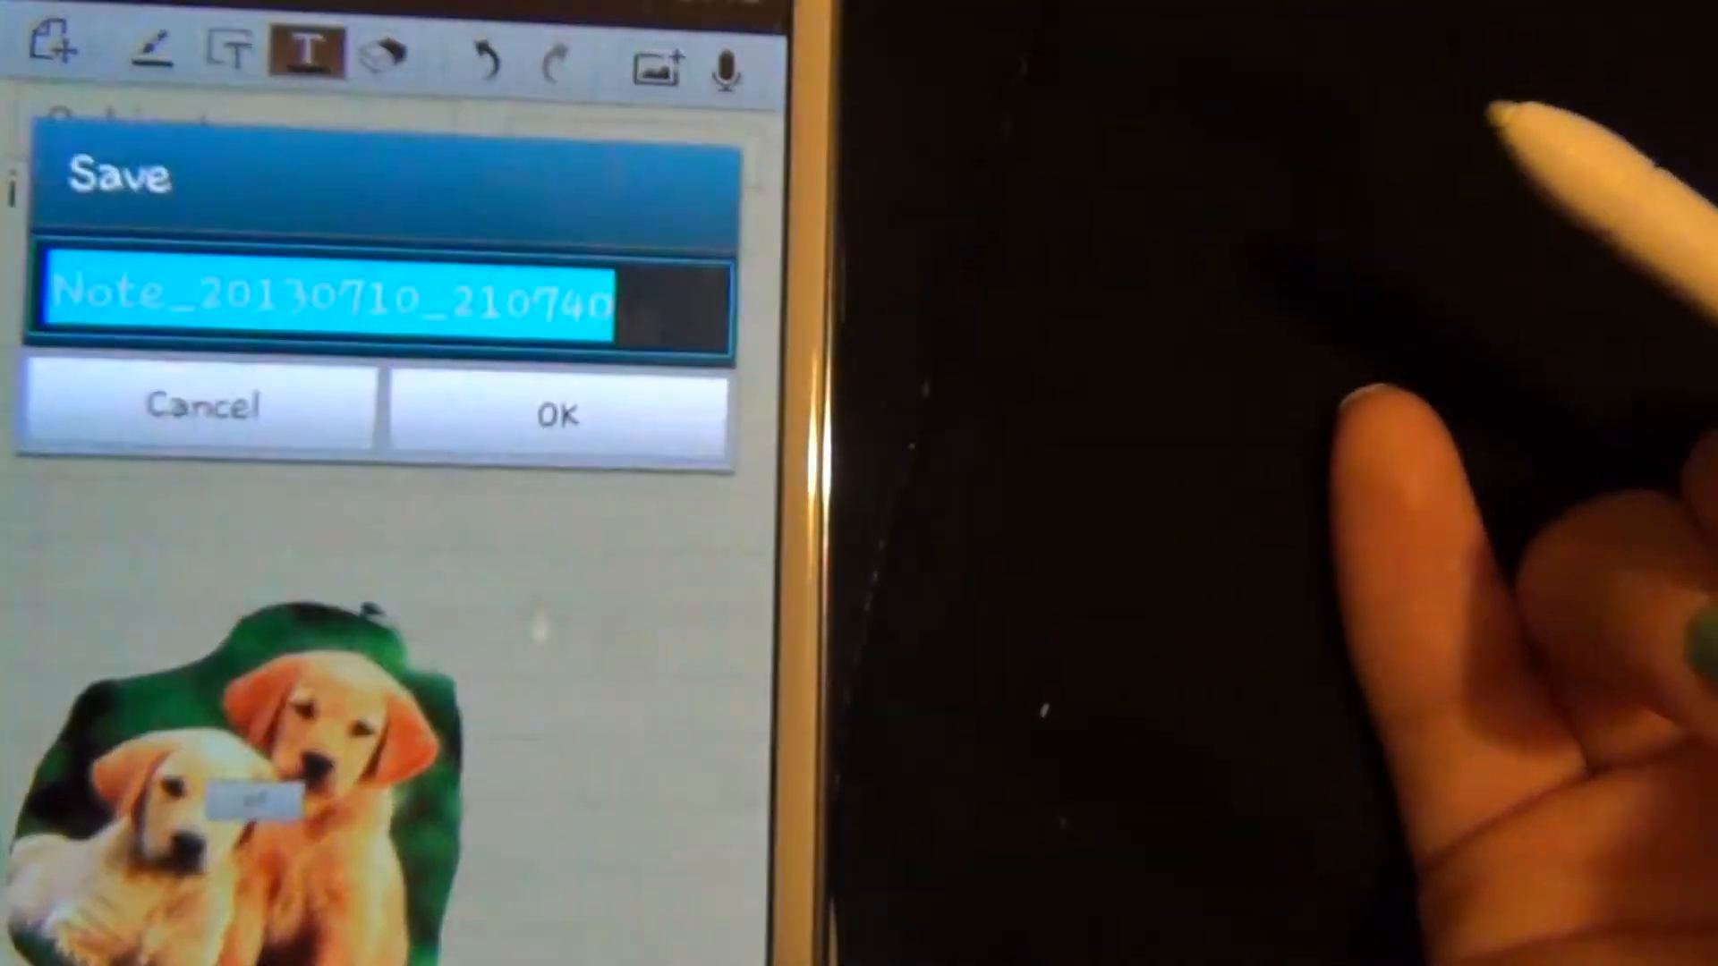
{"action": "left_click", "coordinate": [555, 413]}
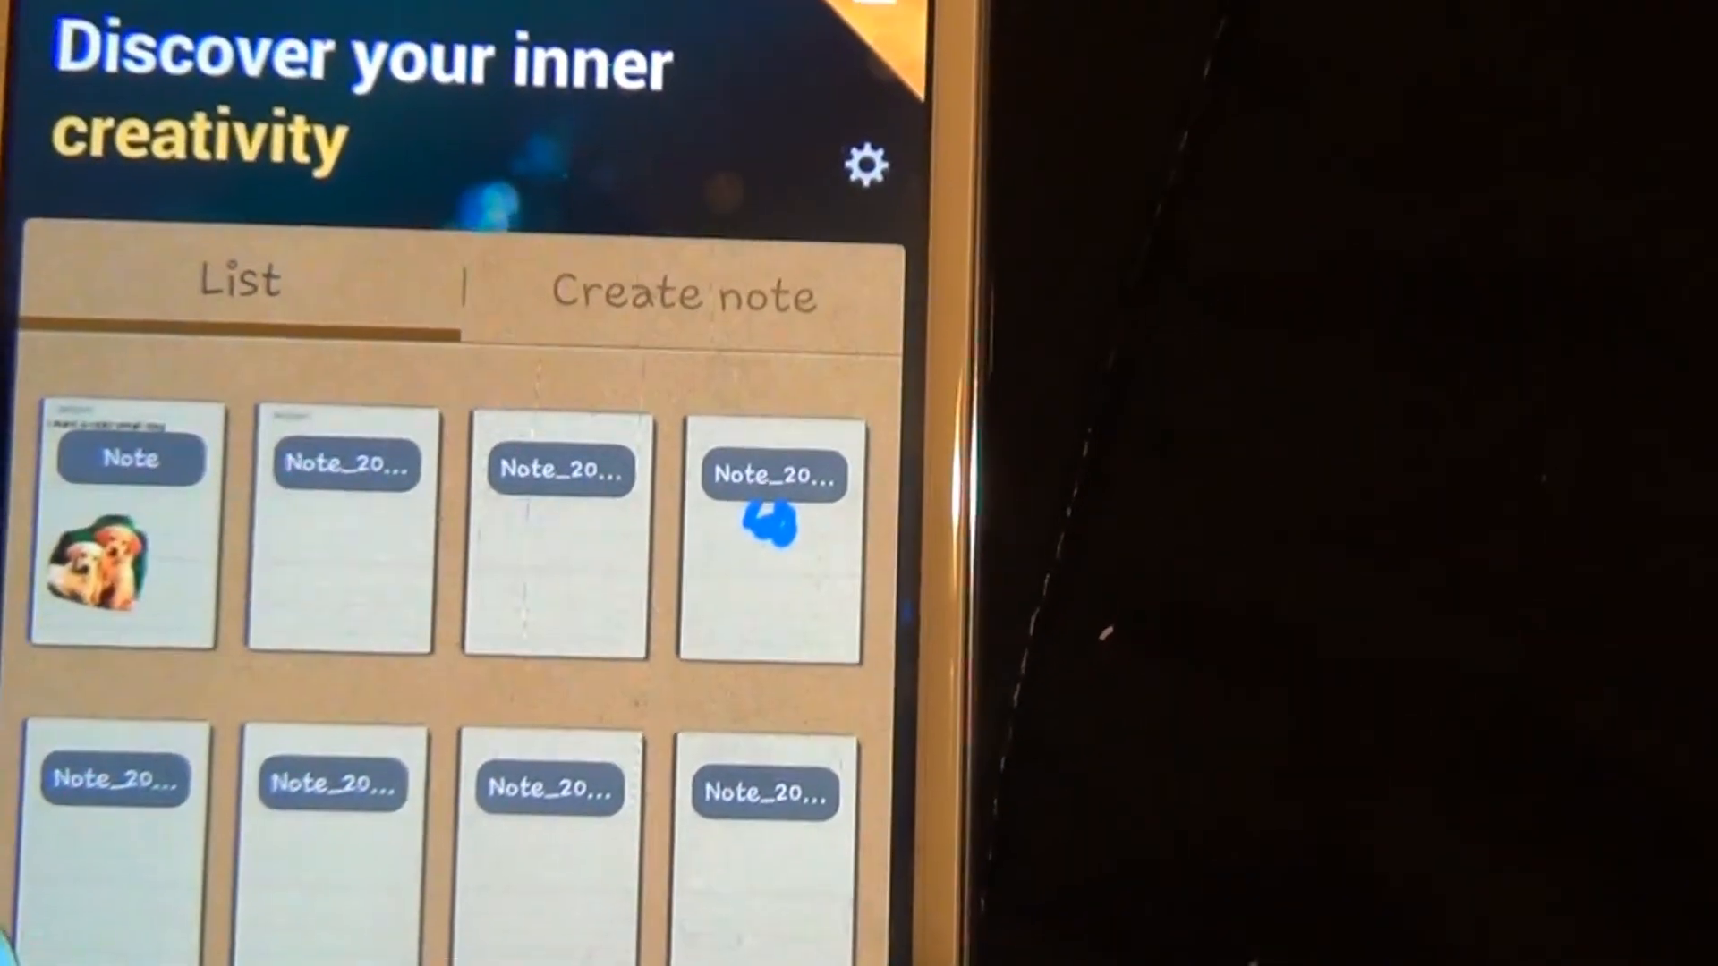
Reopen the saved puppies note from the first thumbnail in the note list.
{"action": "left_click", "coordinate": [123, 526]}
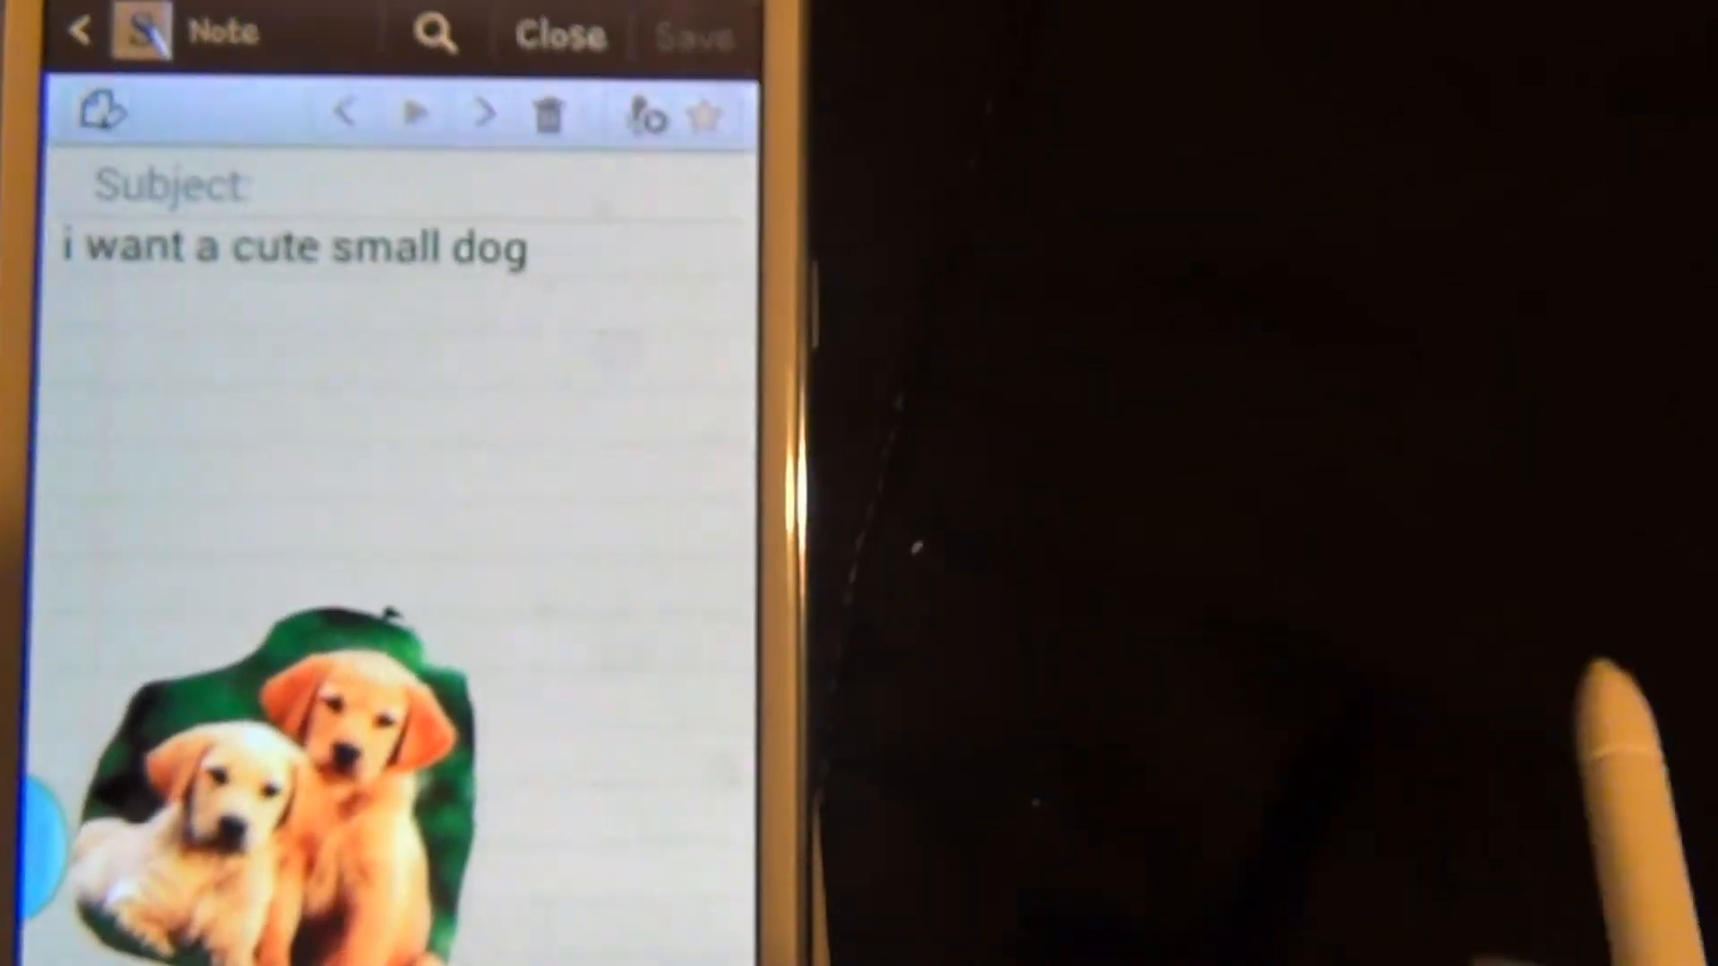